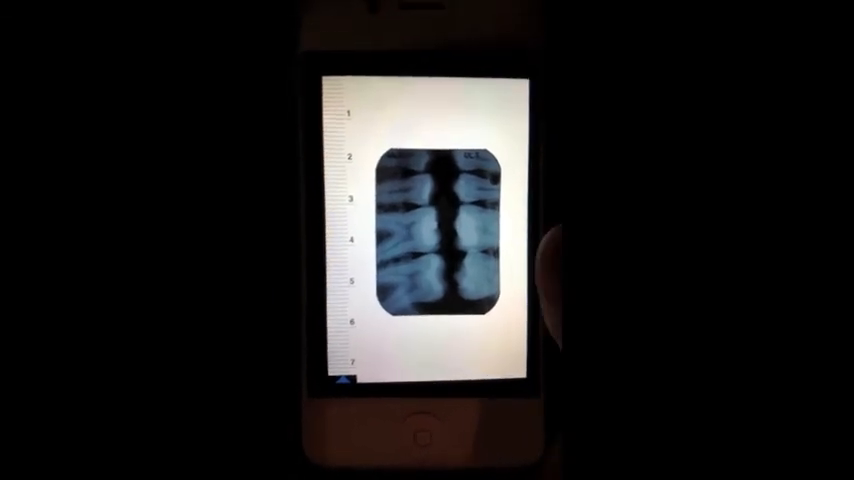
{"action": "scroll", "scroll_direction": "down", "scroll_amount": 3}
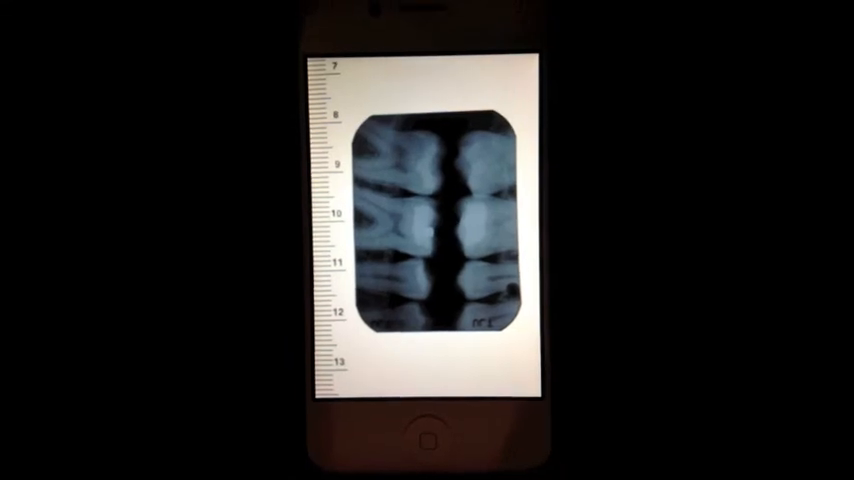